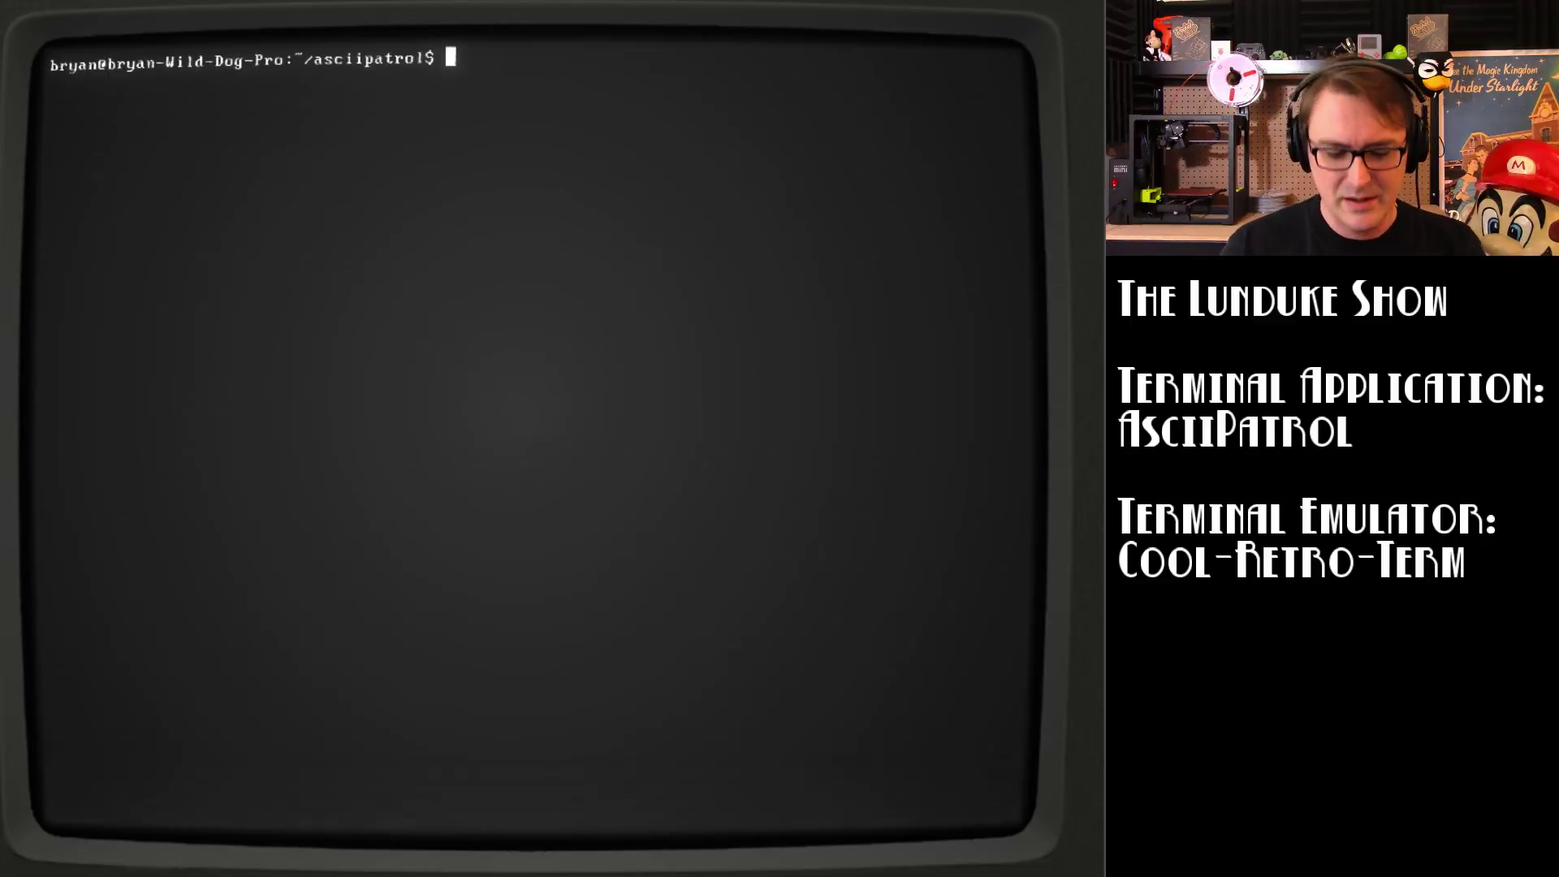
Step: Launch ASCII Patrol from the asciipatrol prompt and reach its title screen
text(.)
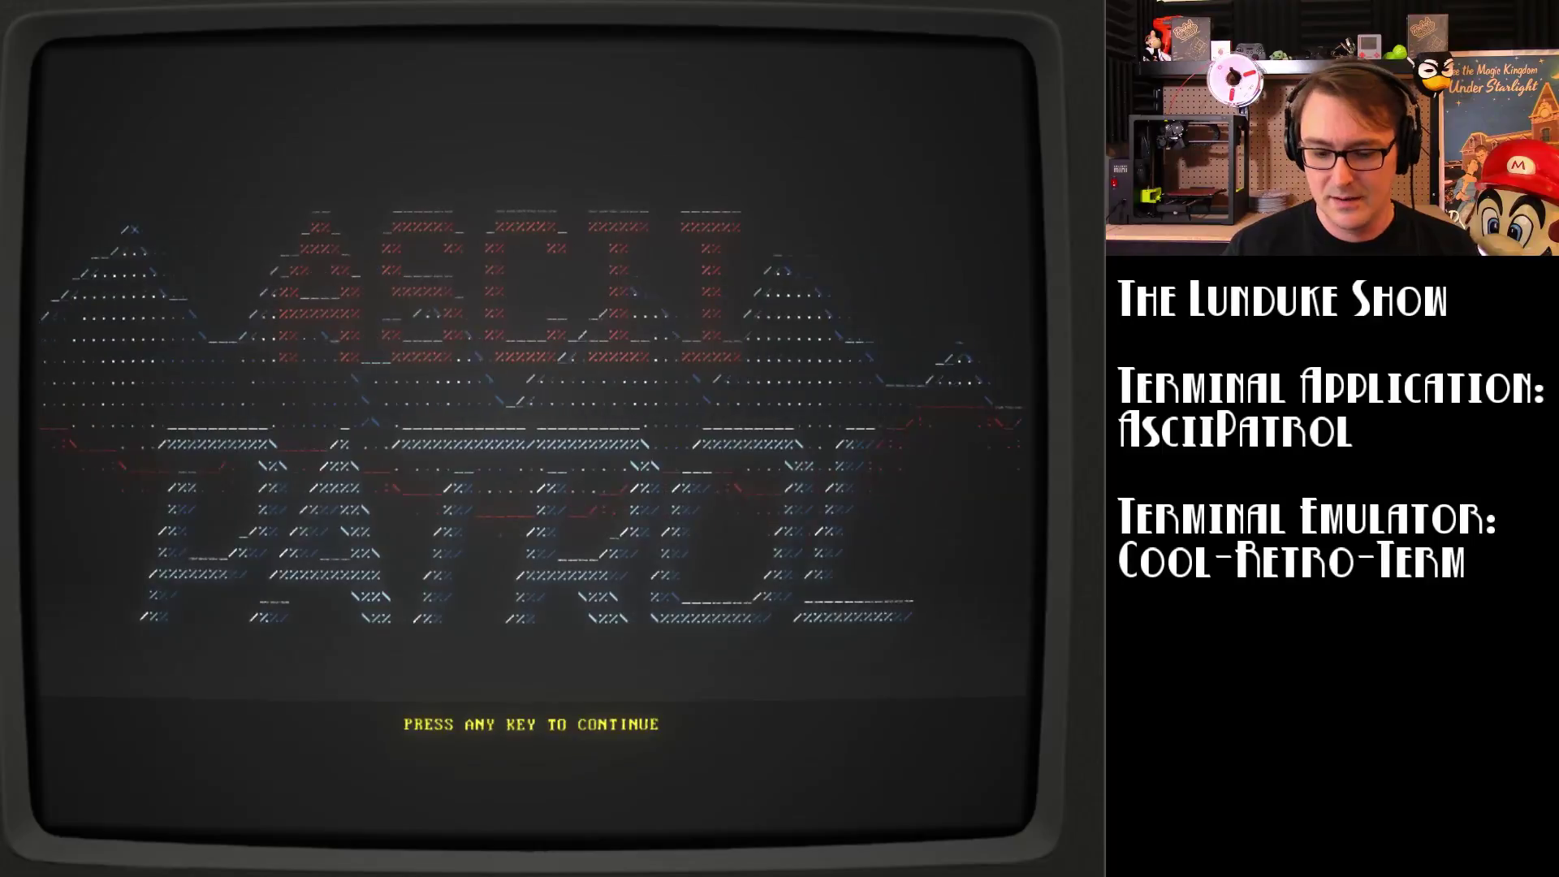
Step: Dismiss the title screen with space and scroll down to the Play Campaign mission list
key(space)
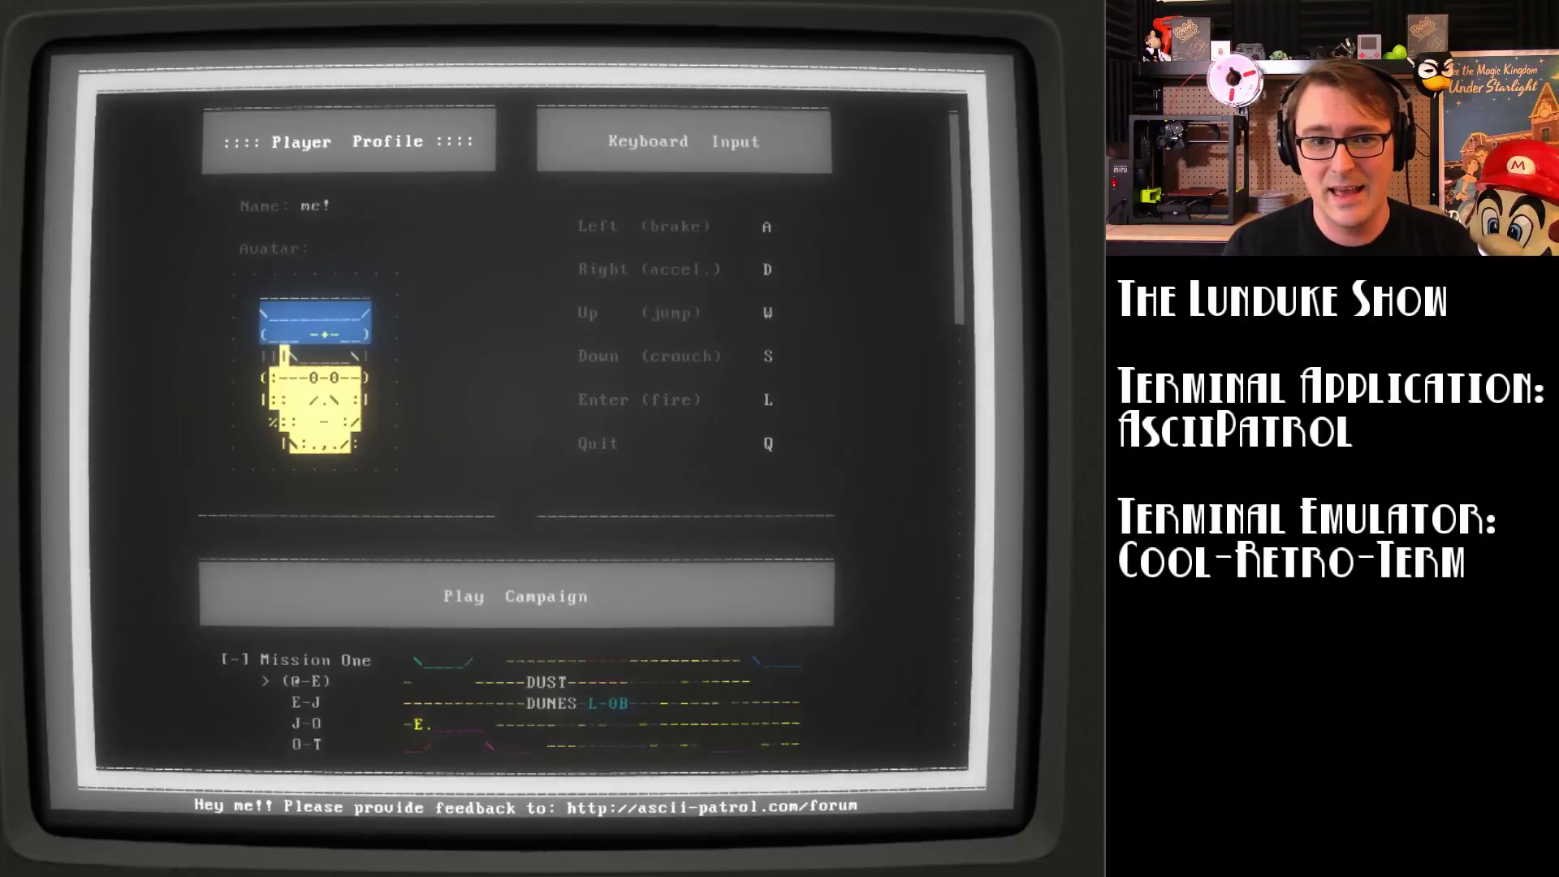
scroll(down, 3)
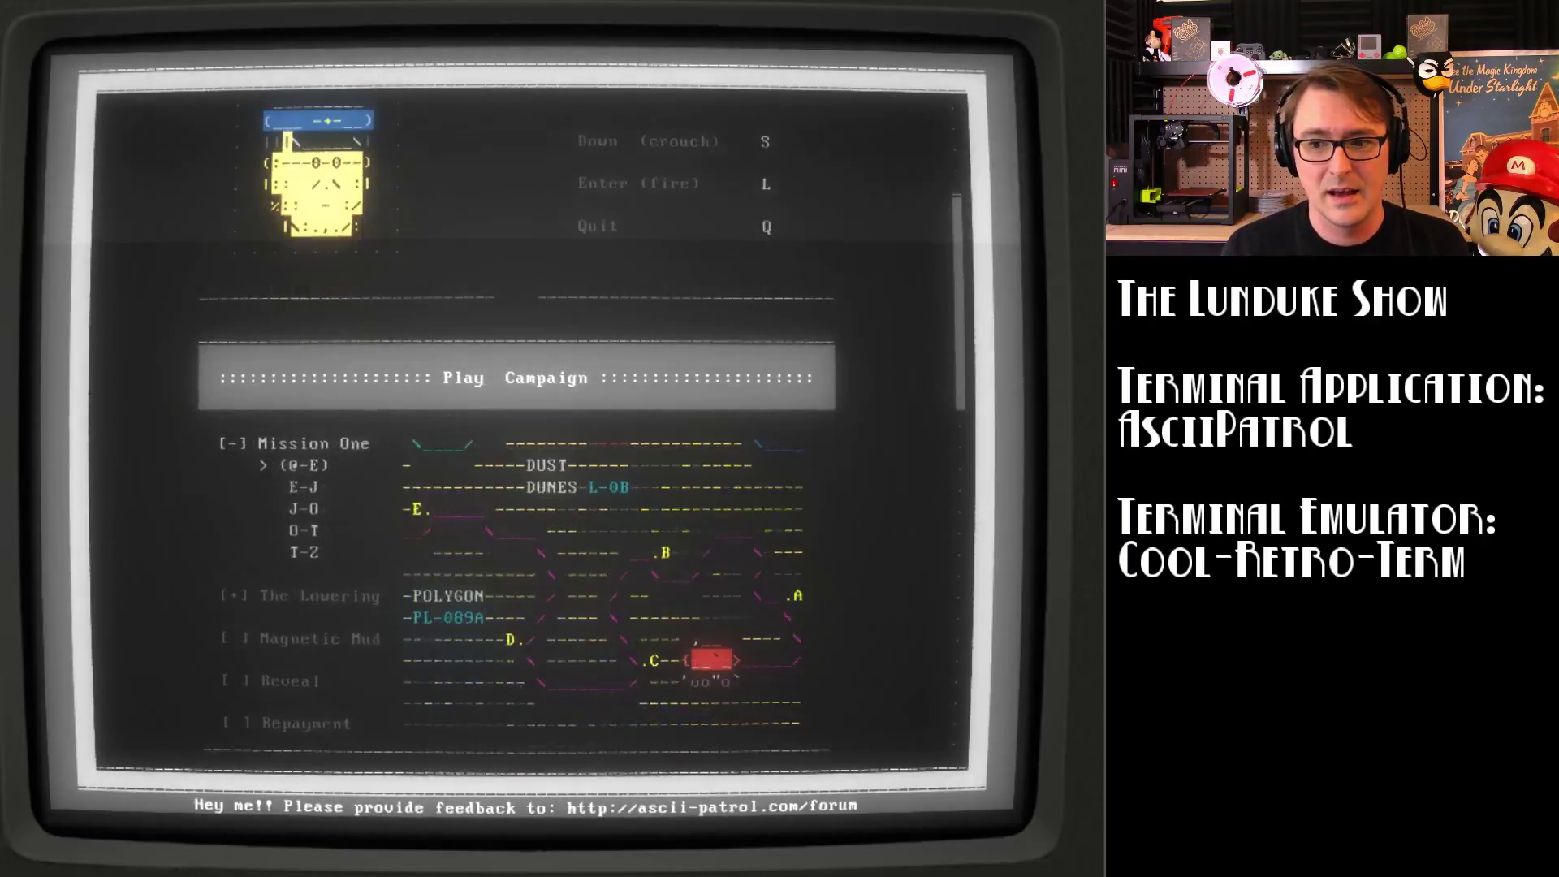
scroll(down, 3)
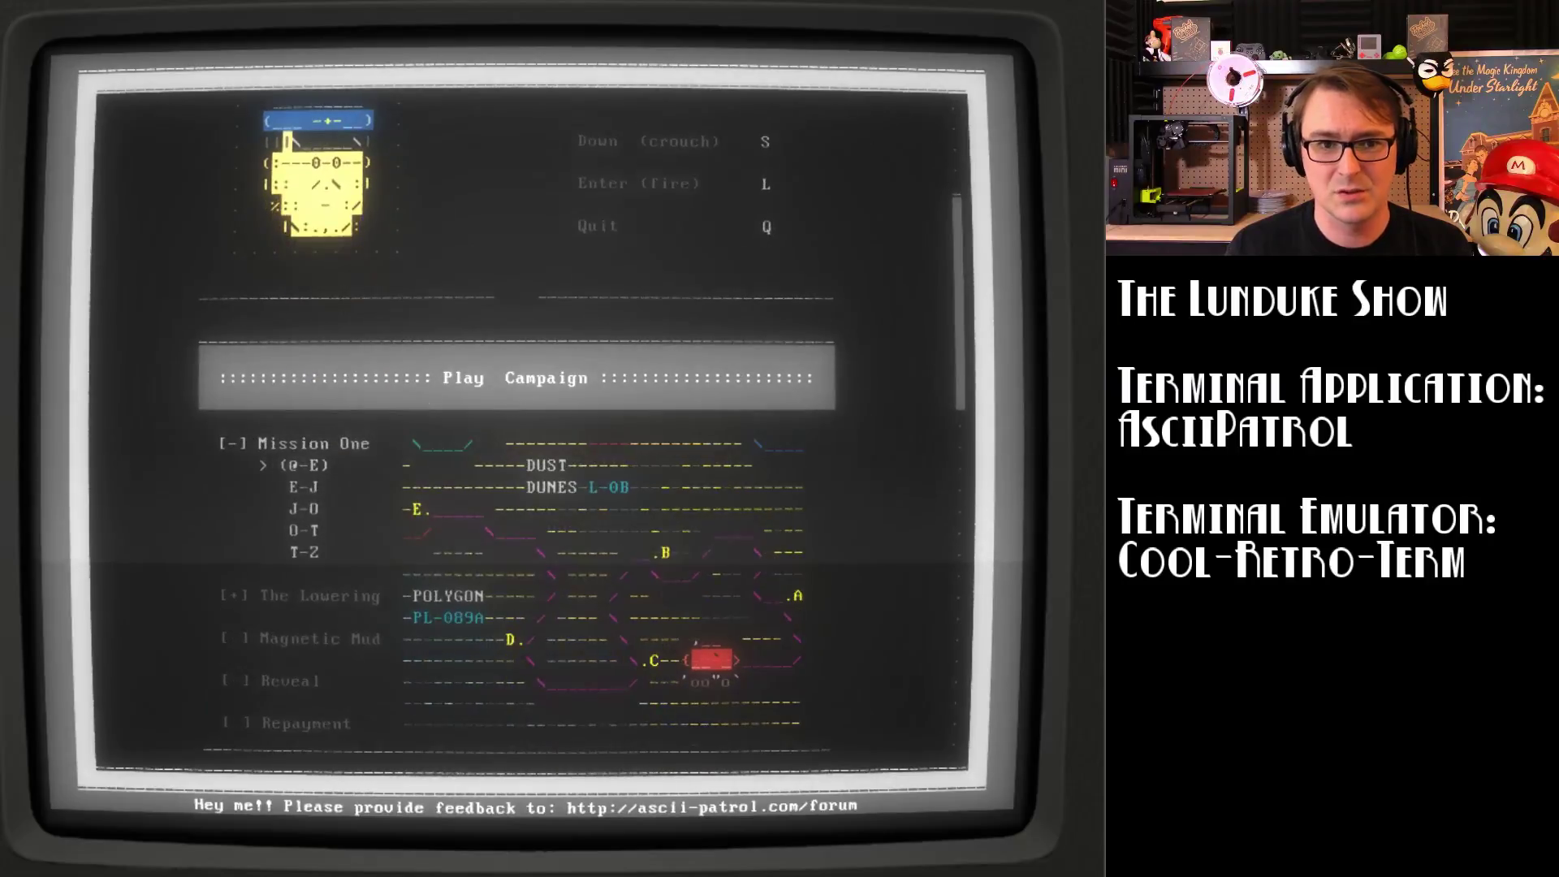
scroll(down, 3)
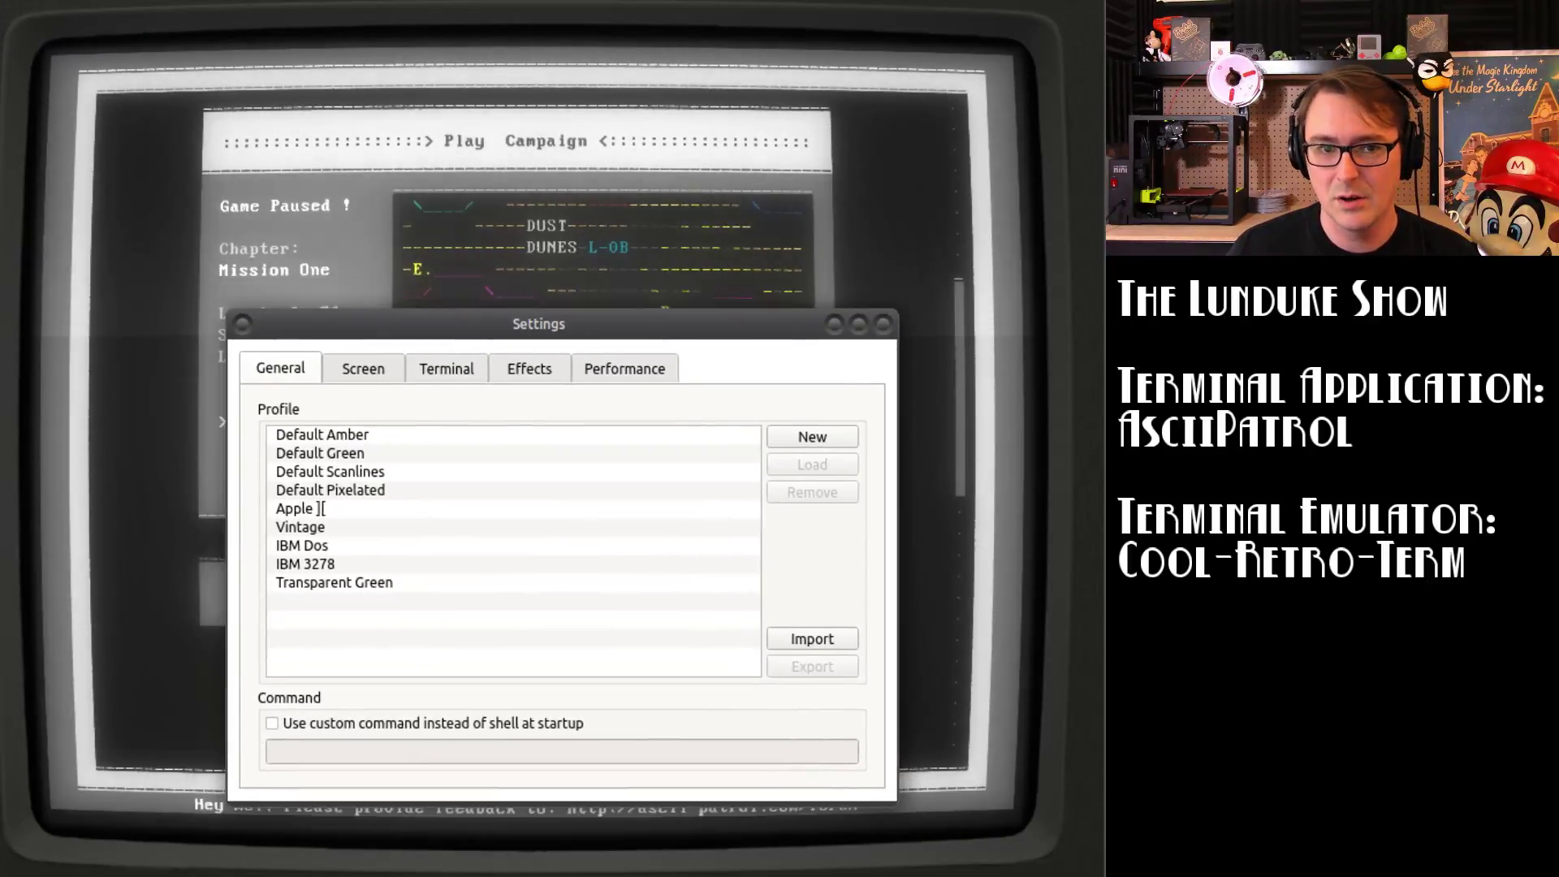
Step: Move the Settings dialog aside and apply the Apple ][ profile from the General Profile list
drag(538, 323, 581, 269)
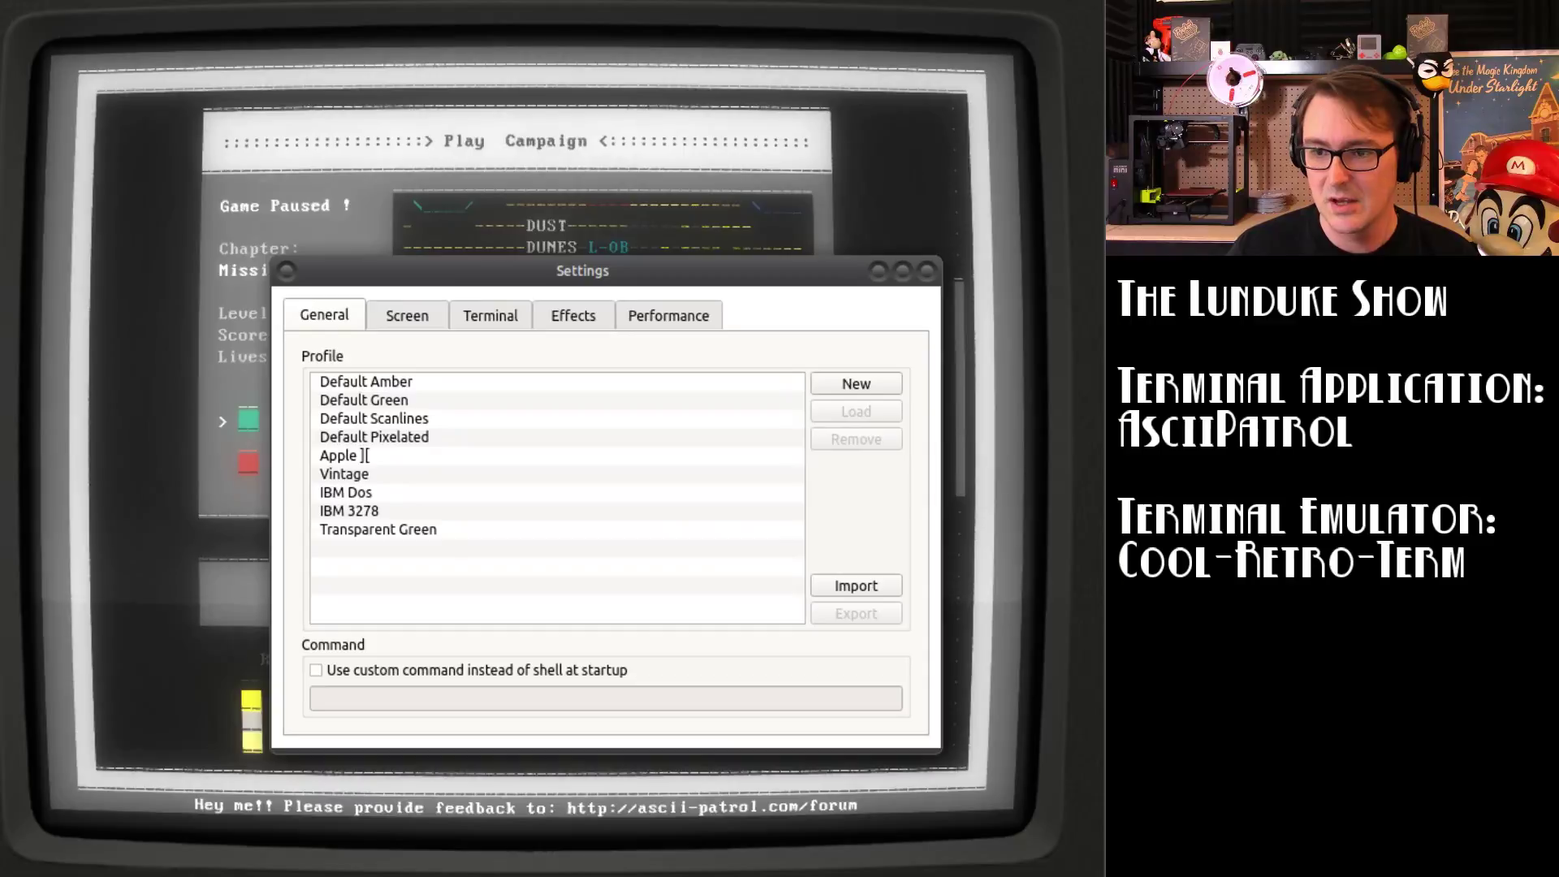
click(366, 380)
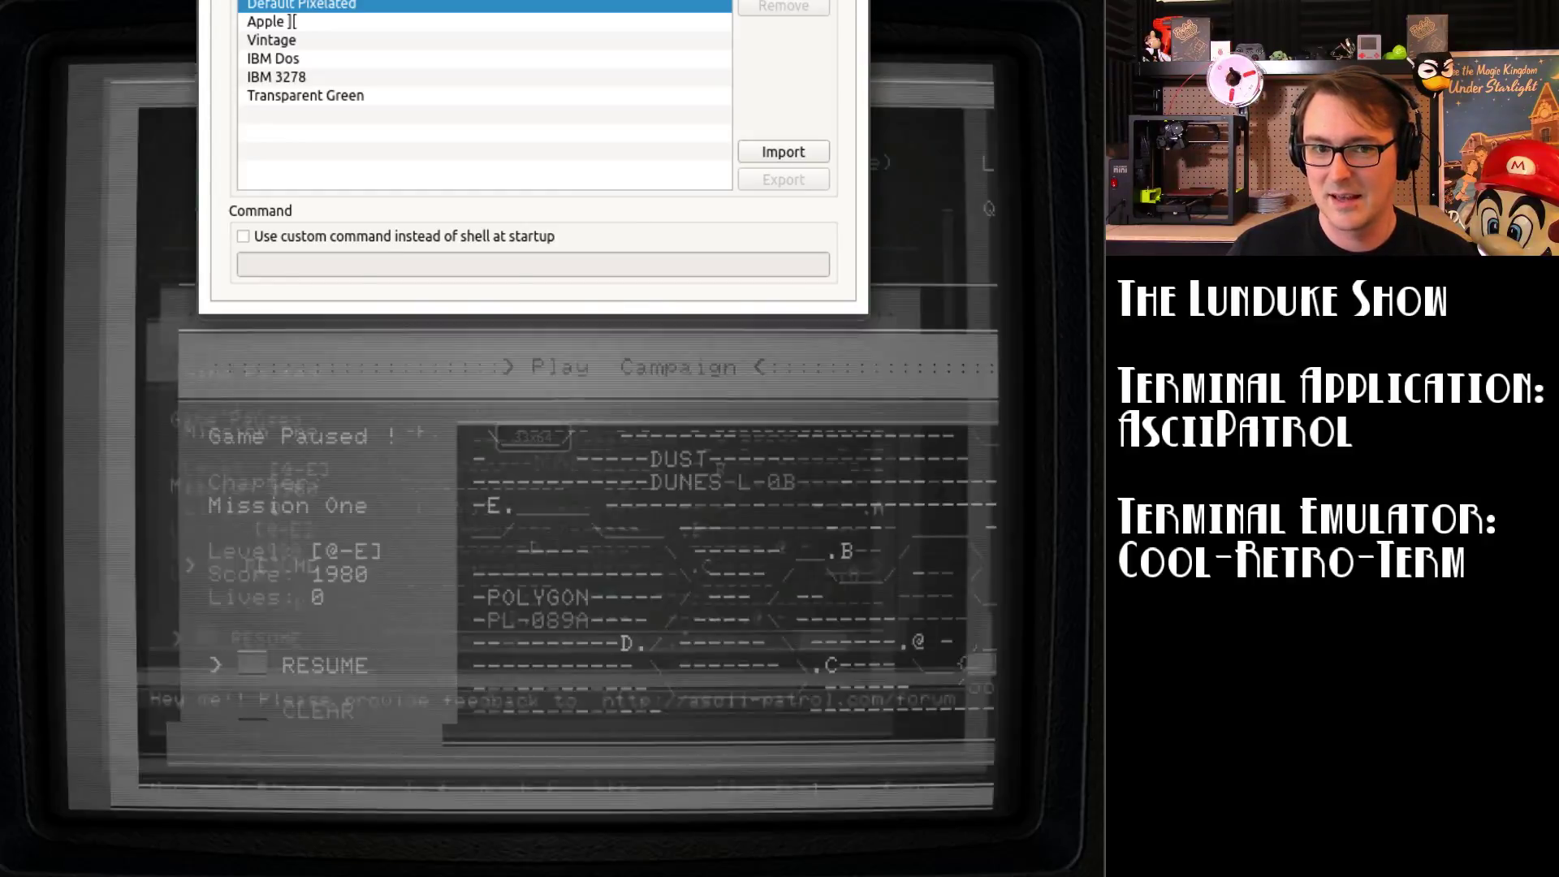
click(271, 22)
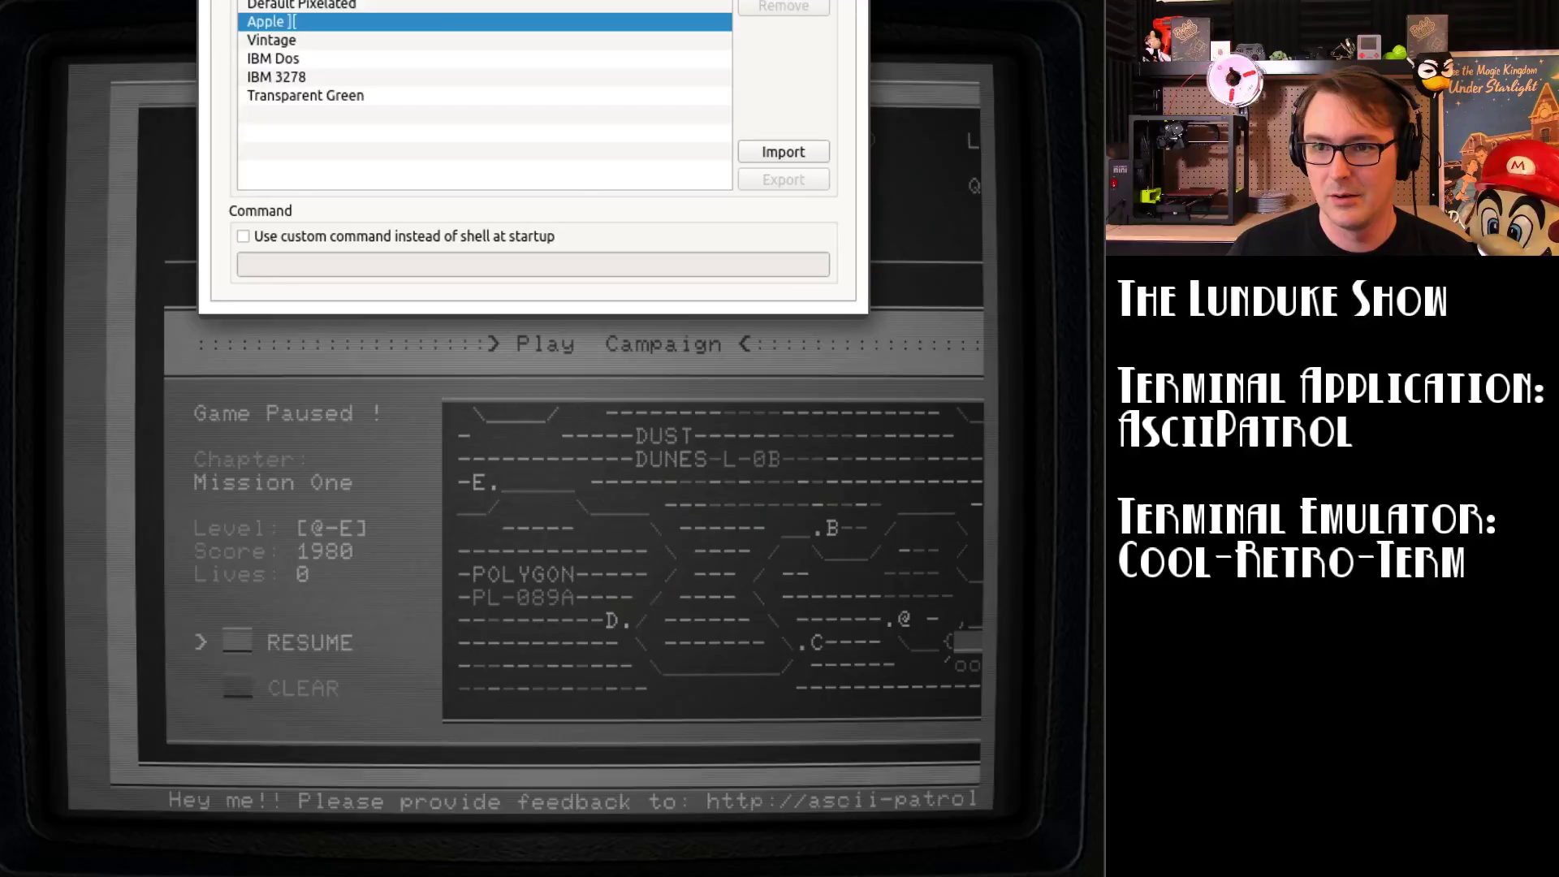